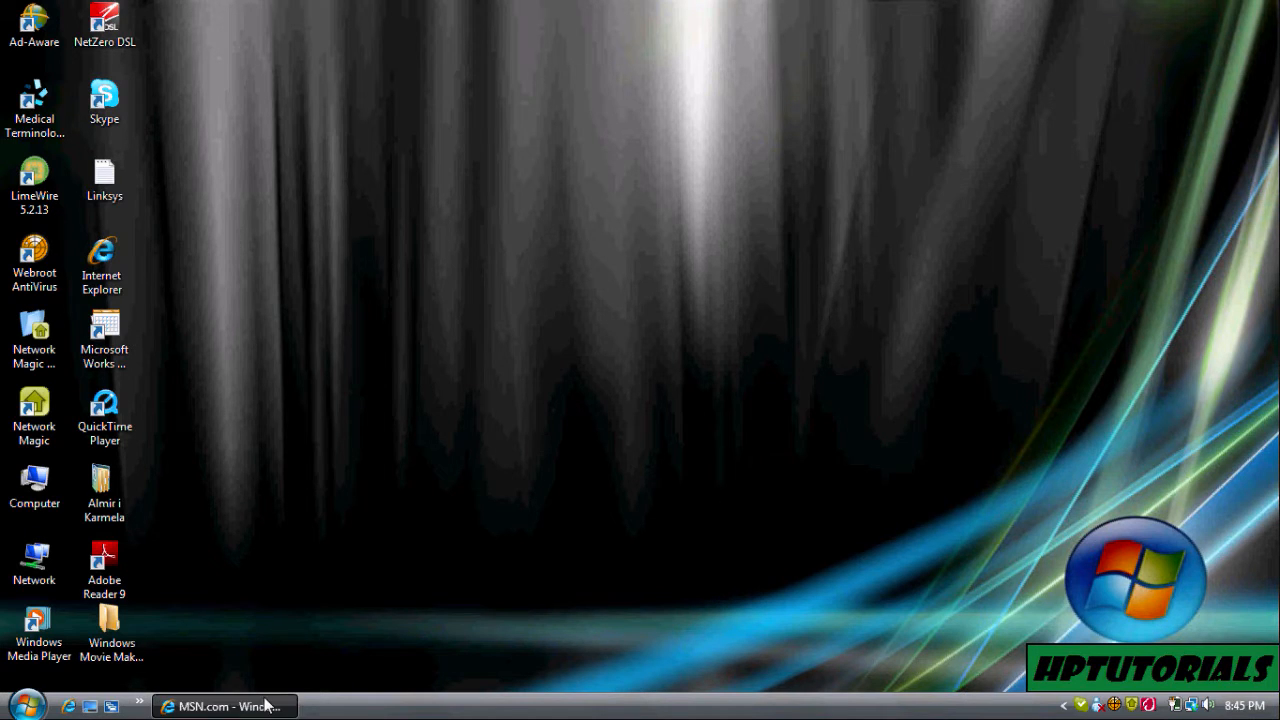
Restore the Internet Explorer window showing the YouTube Search Stories channel page.
{"action": "left_click", "coordinate": [224, 706]}
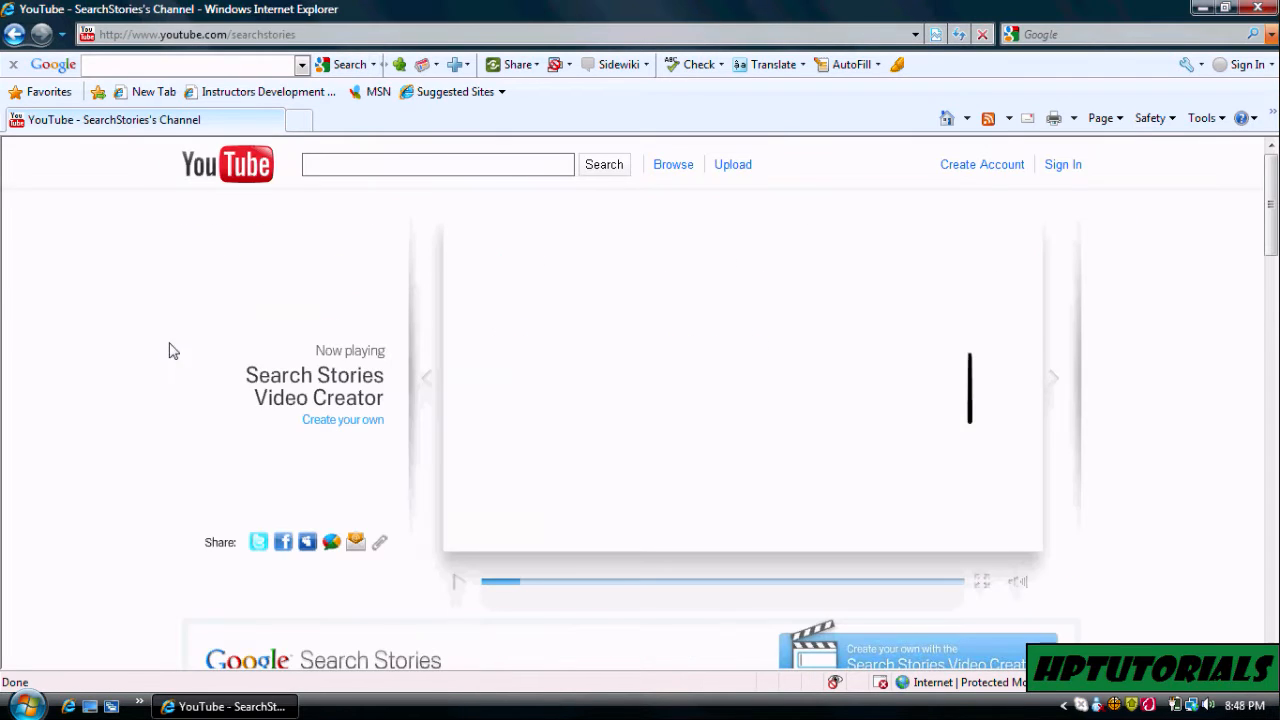
{"action": "mouse_move", "coordinate": [342, 420]}
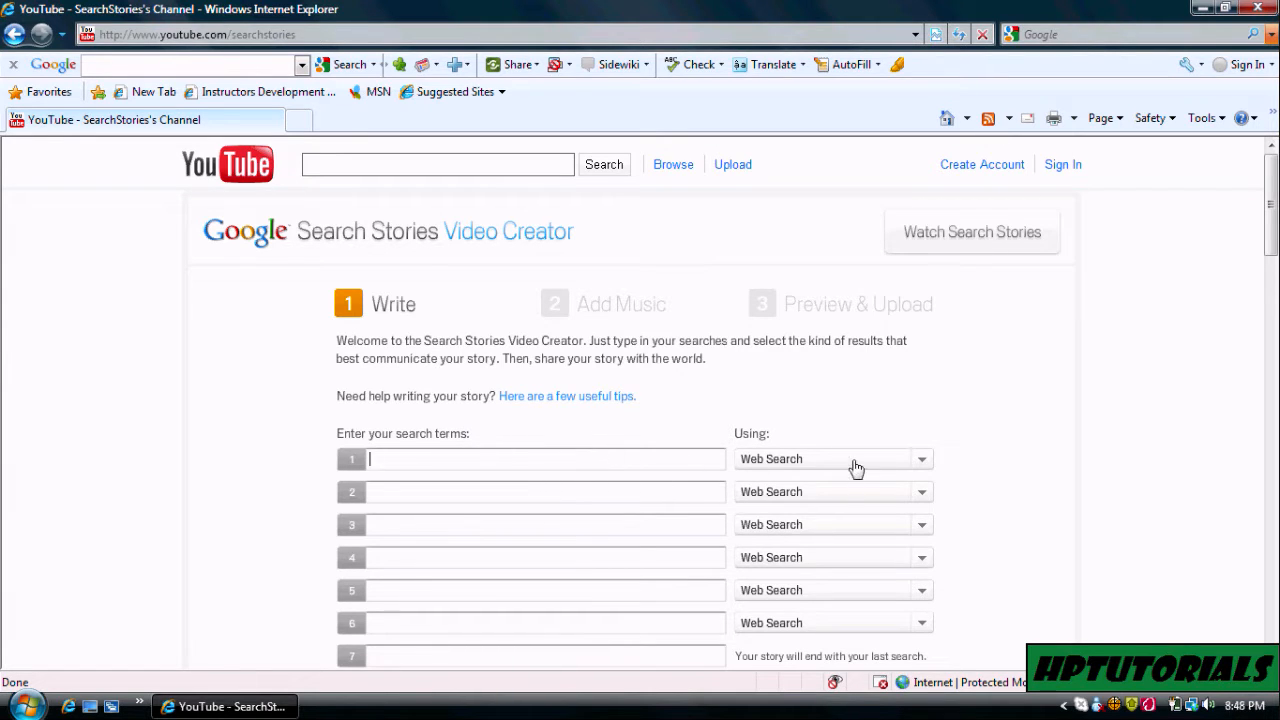
Assign a result type to the Dogs search among the seven terms and continue to Add Music.
{"action": "left_click", "coordinate": [918, 458]}
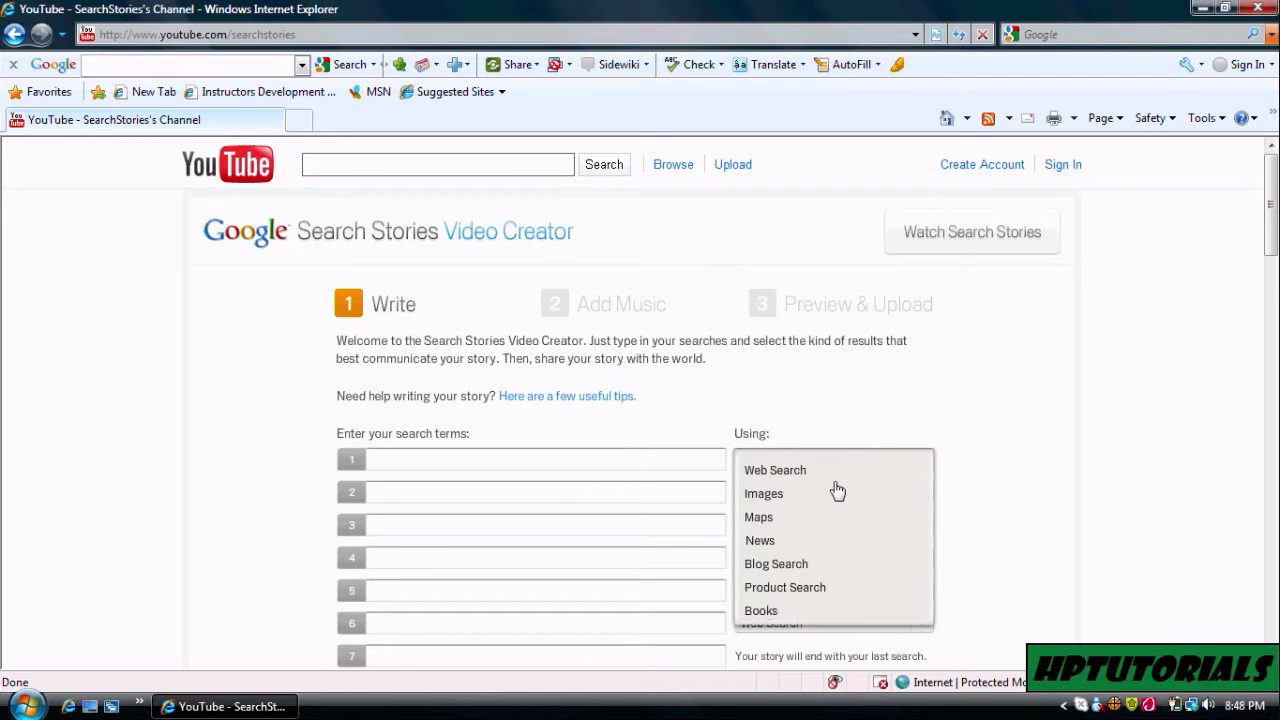
{"action": "mouse_move", "coordinate": [804, 524]}
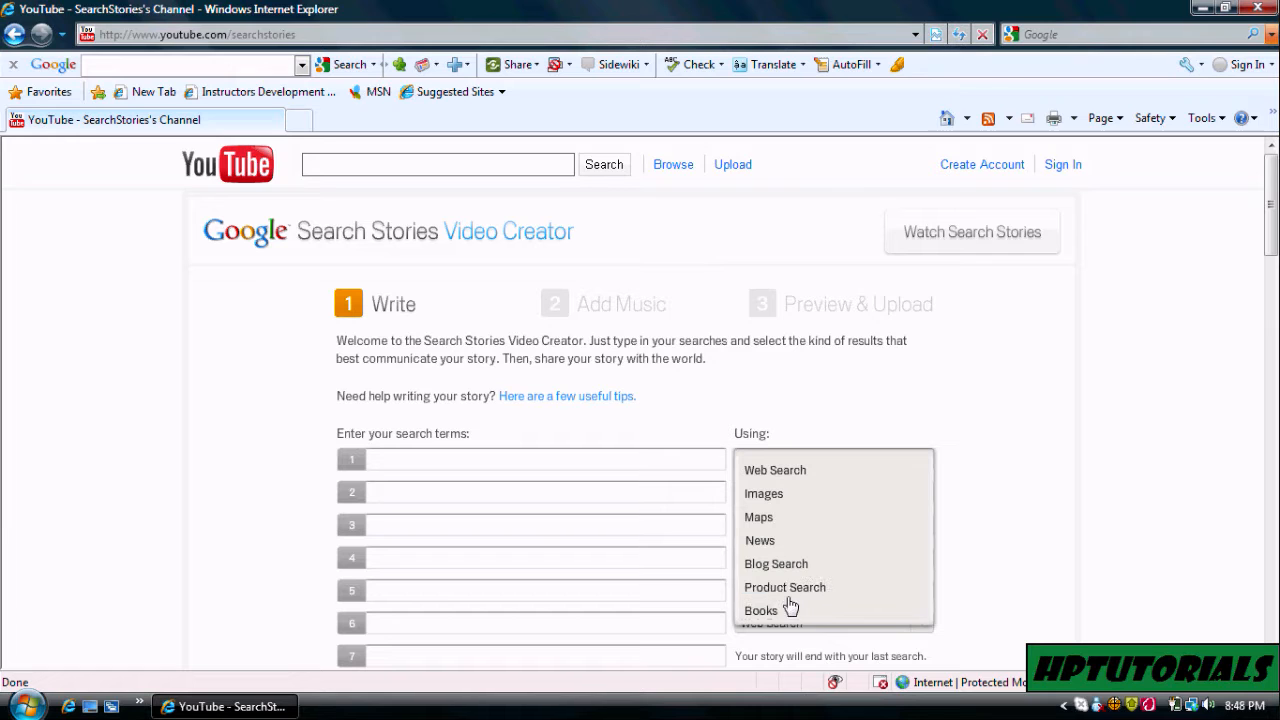
{"action": "left_click", "coordinate": [774, 470]}
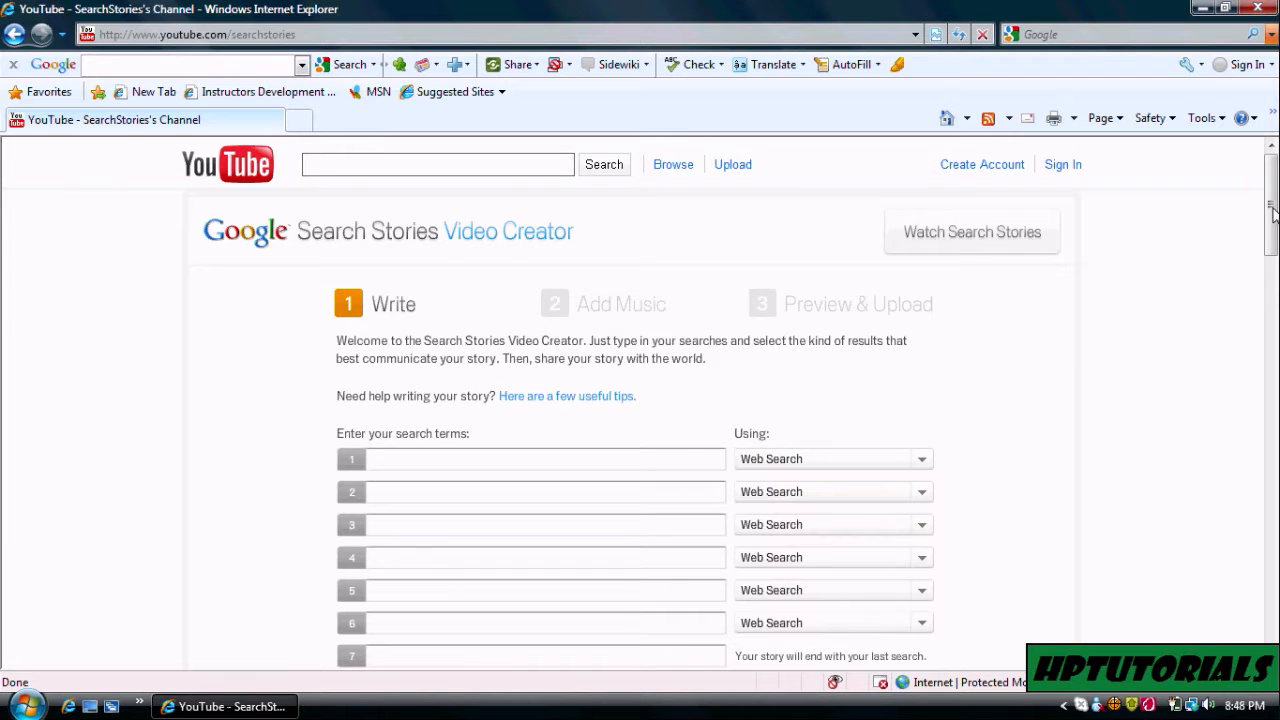
{"action": "scroll", "scroll_direction": "down", "scroll_amount": 3}
{"action": "type", "text": "Bob got blocked for spam-skyping me! Goodfight >:D"}
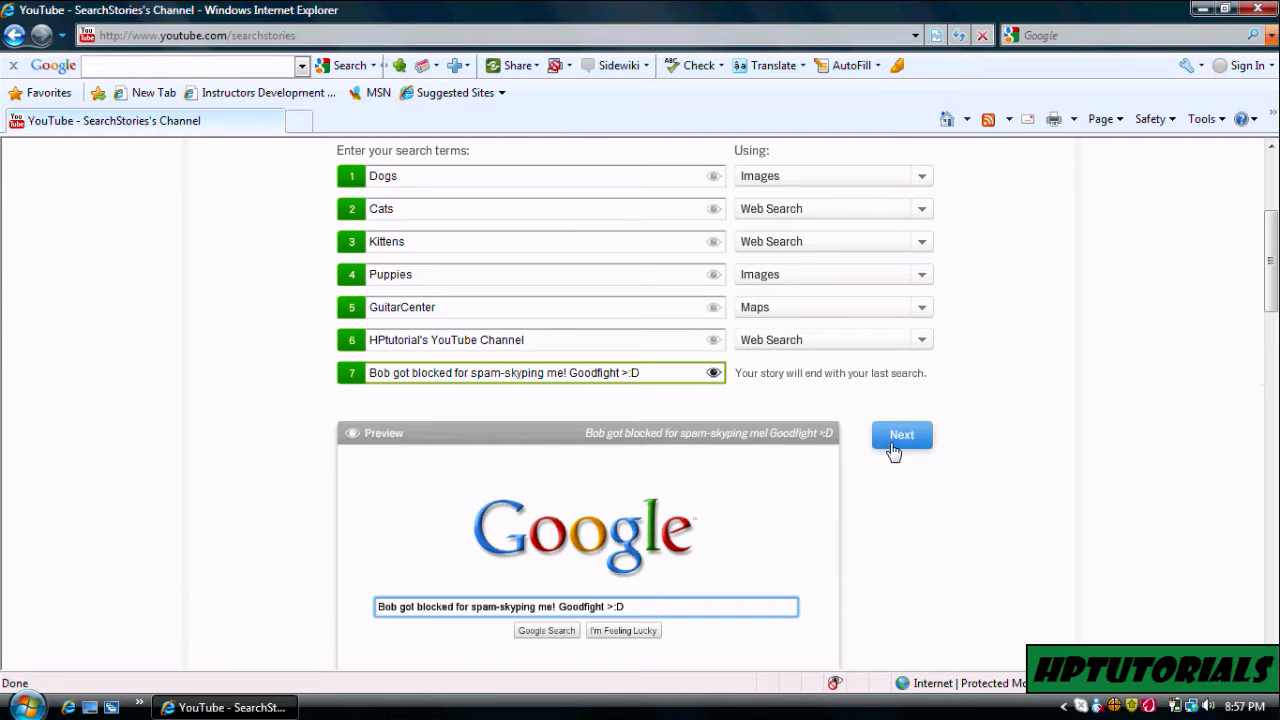
{"action": "left_click", "coordinate": [900, 434]}
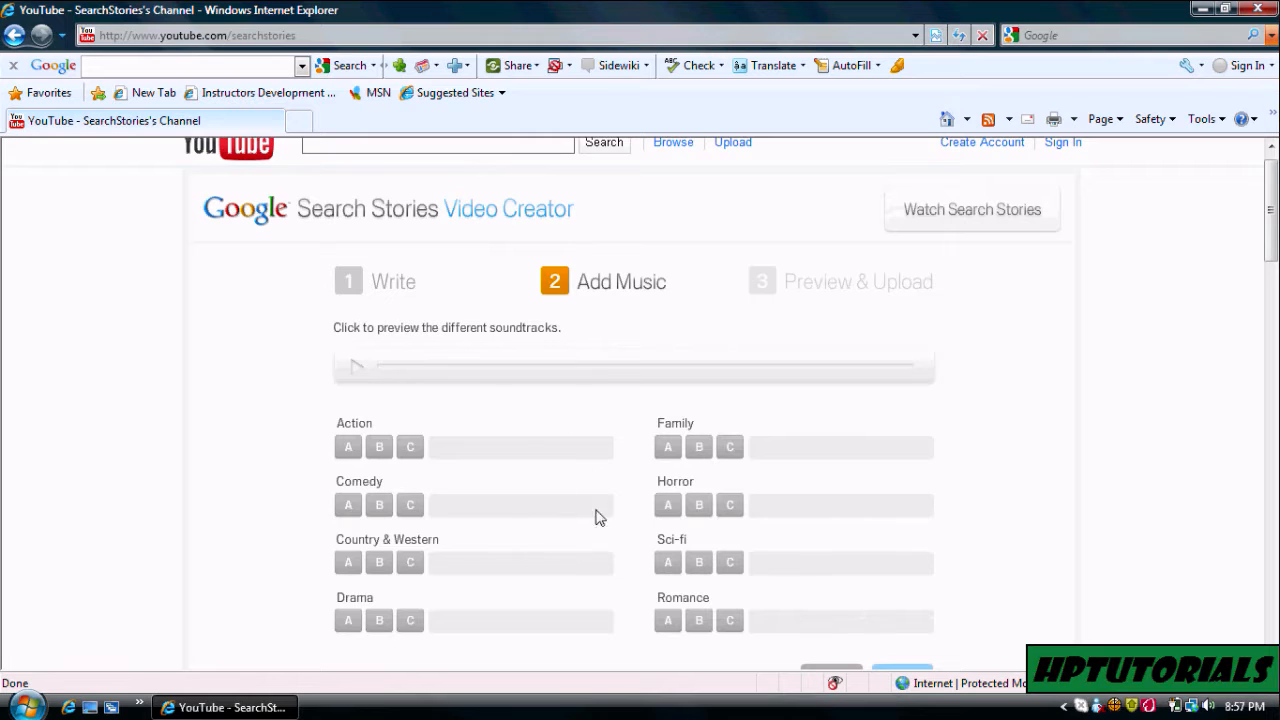
{"action": "mouse_move", "coordinate": [736, 600]}
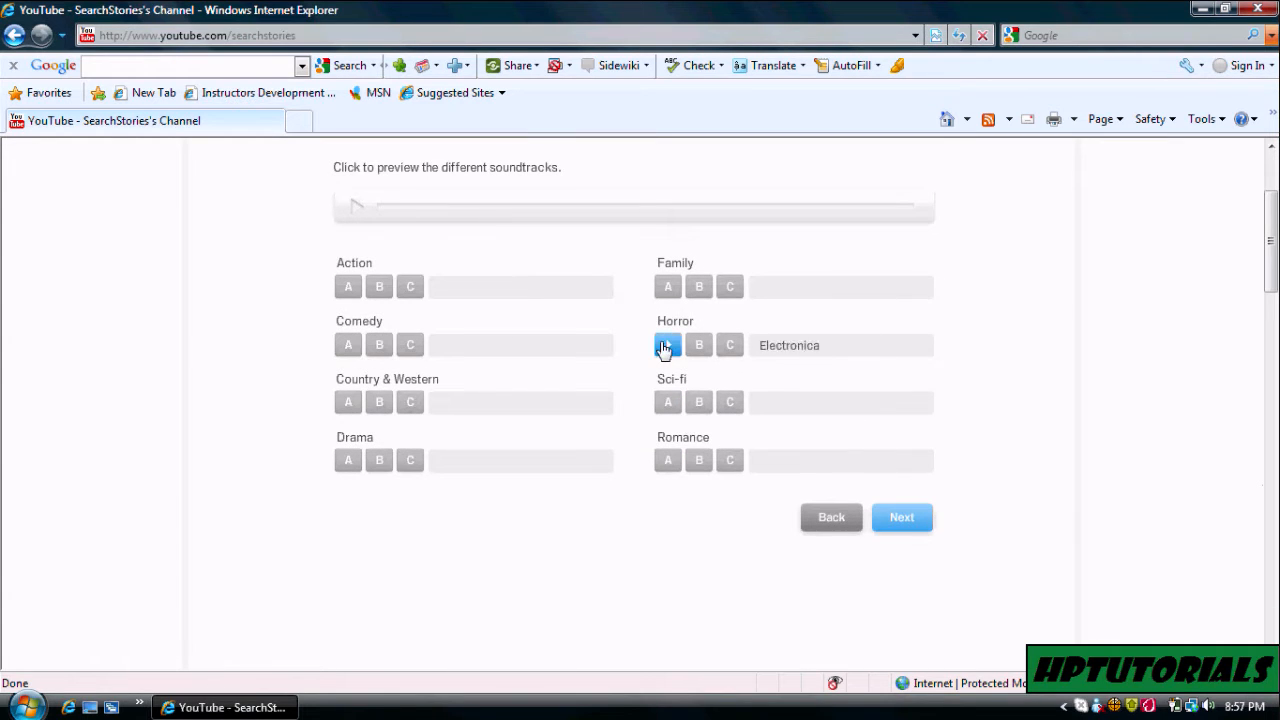
Choose soundtrack A under Horror for the story.
{"action": "left_click", "coordinate": [900, 516]}
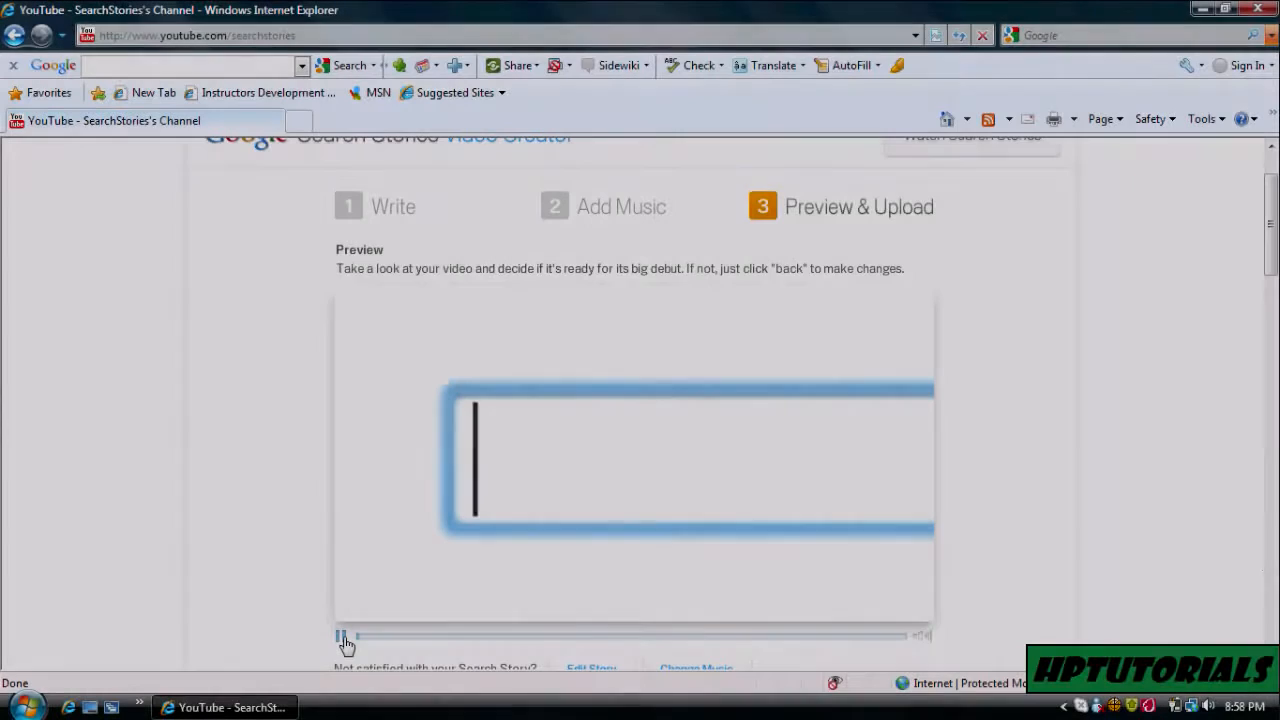
Play the finished search story preview through until Replay appears.
{"action": "left_click", "coordinate": [340, 636]}
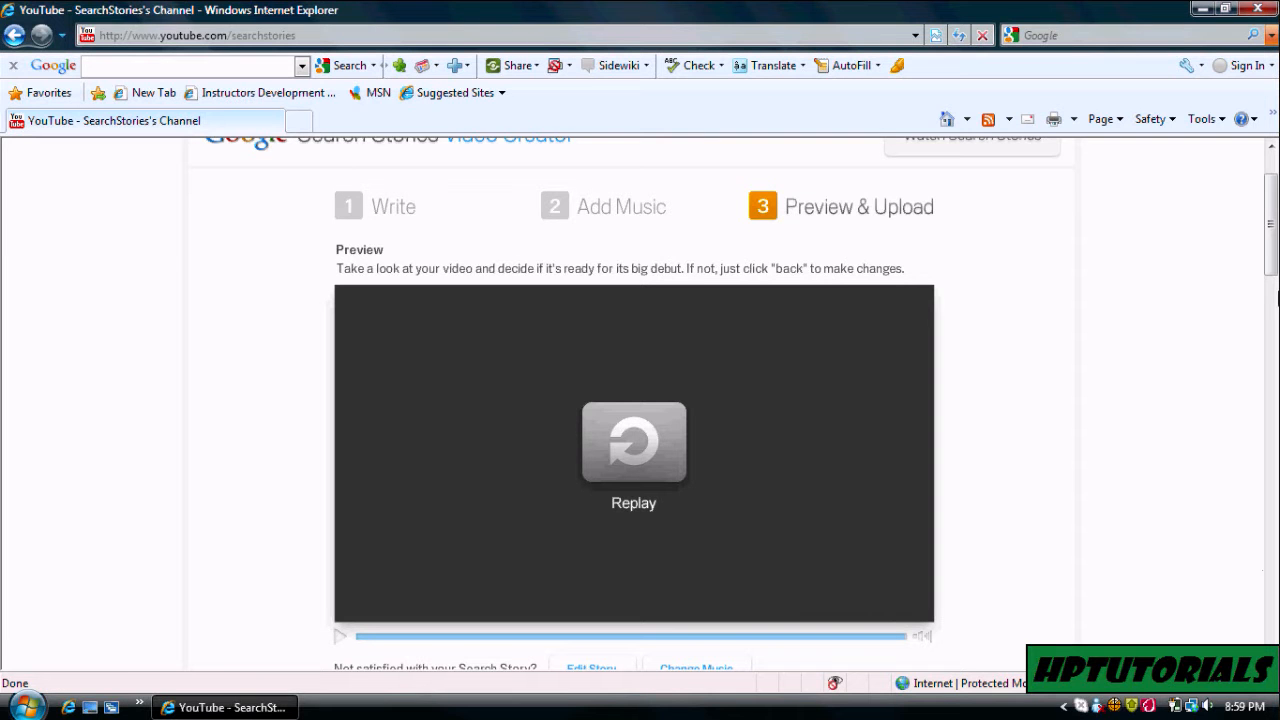
Title the story 'Example', describe it 'examples ftw', keep Horror, and upload to YouTube.
{"action": "scroll", "scroll_direction": "down", "scroll_amount": 3}
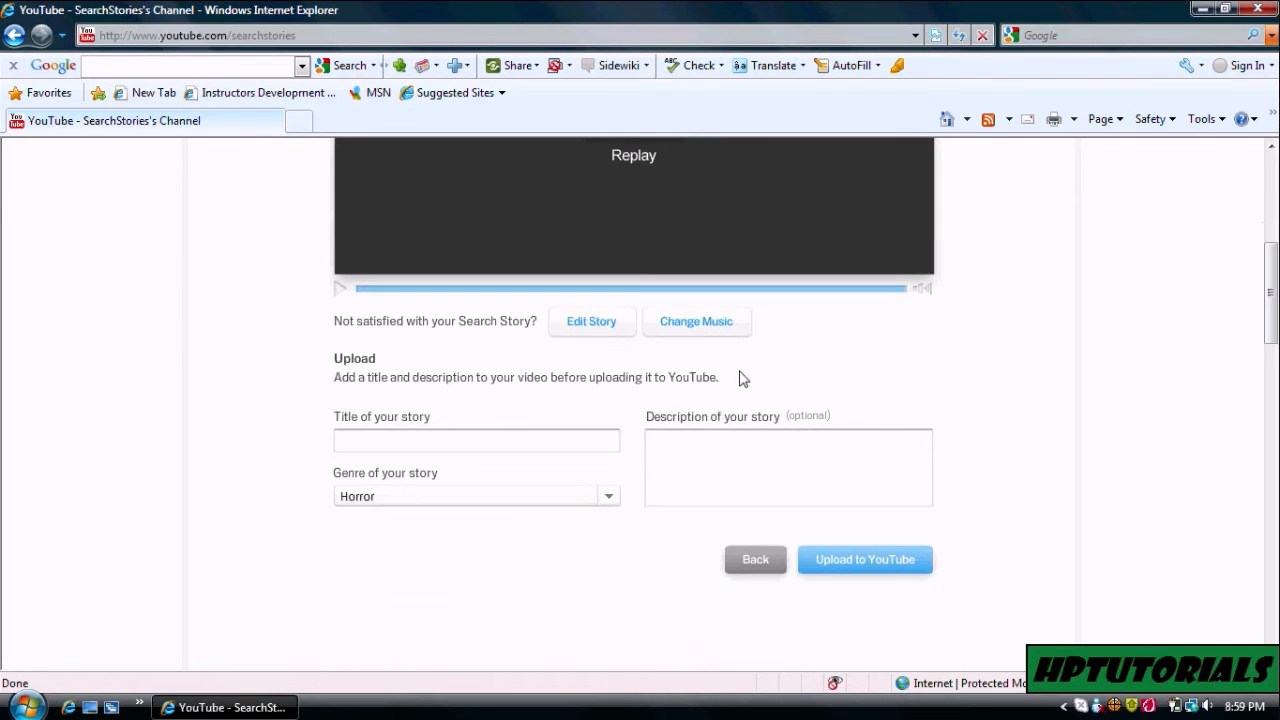
{"action": "type", "text": "E"}
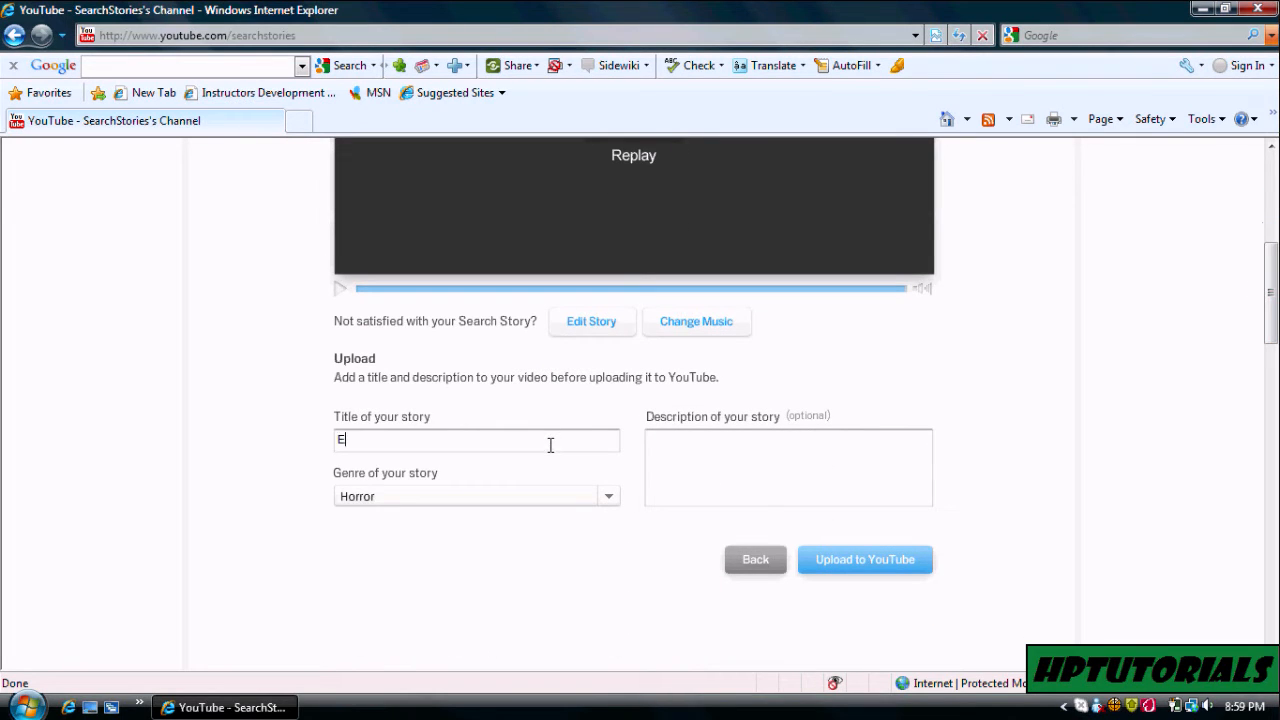
{"action": "type", "text": "xample"}
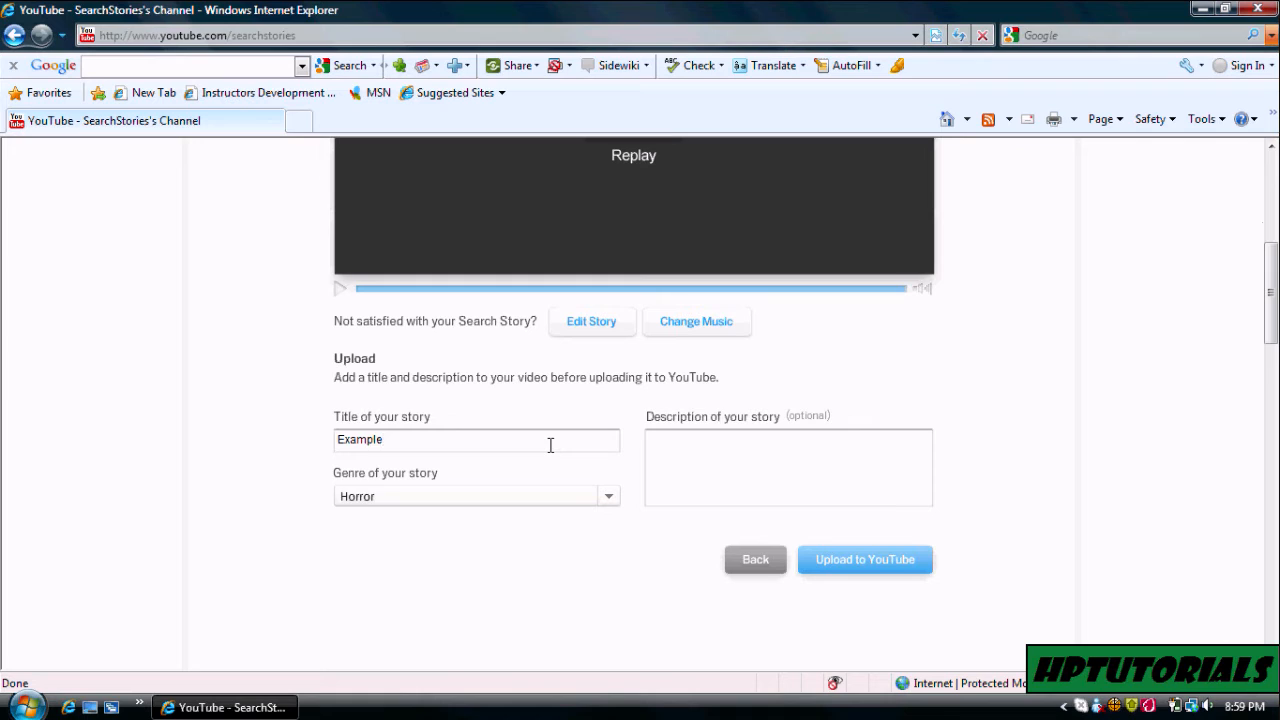
{"action": "type", "text": "examples ftrw"}
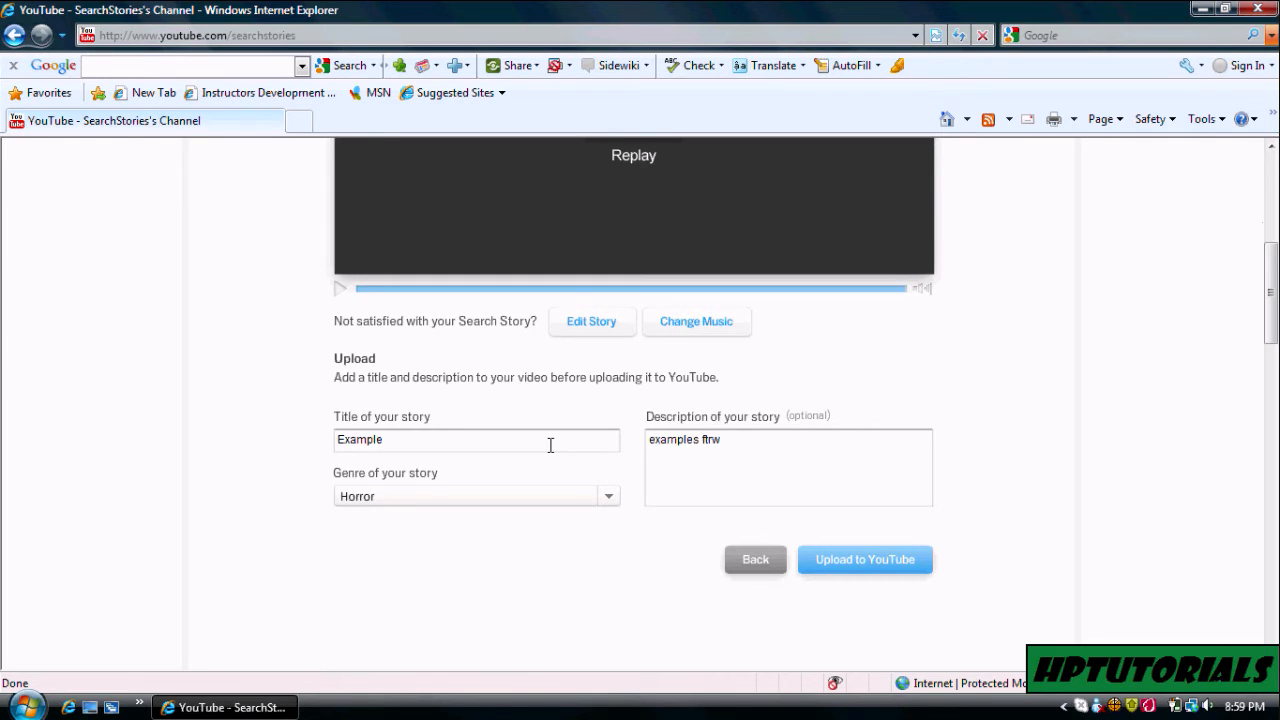
{"action": "left_click", "coordinate": [864, 560]}
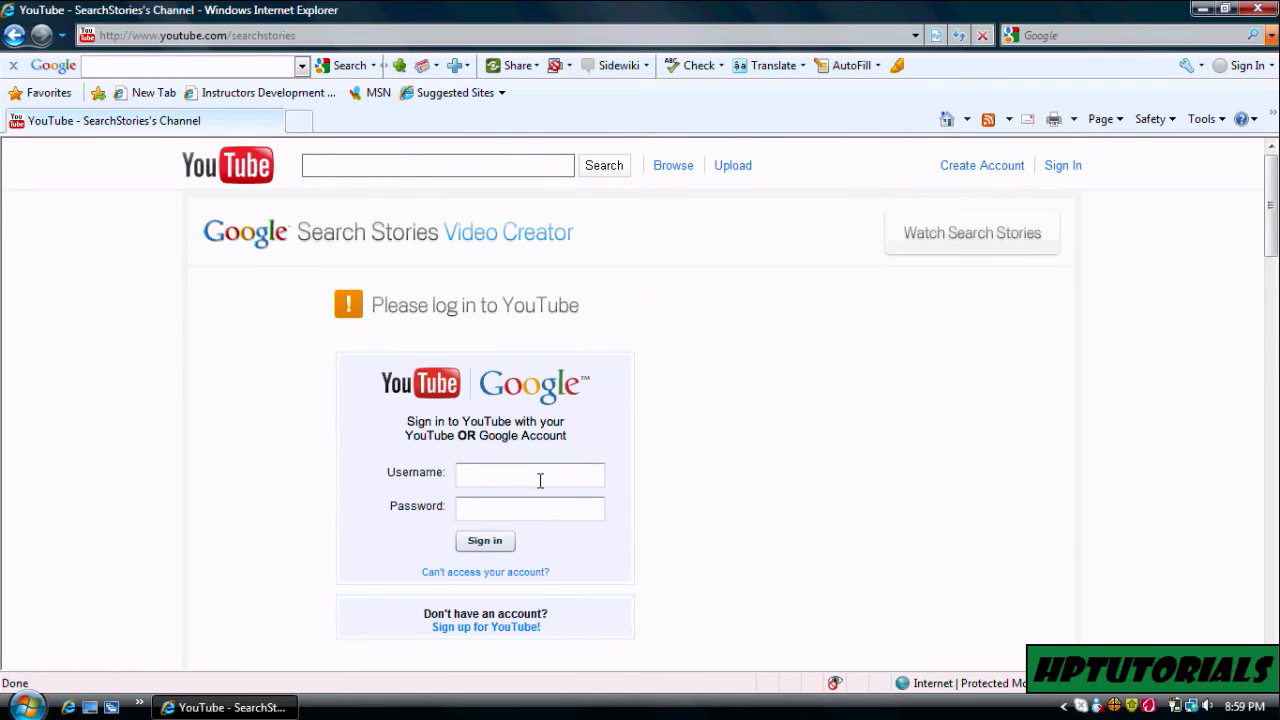
{"action": "left_click", "coordinate": [530, 474]}
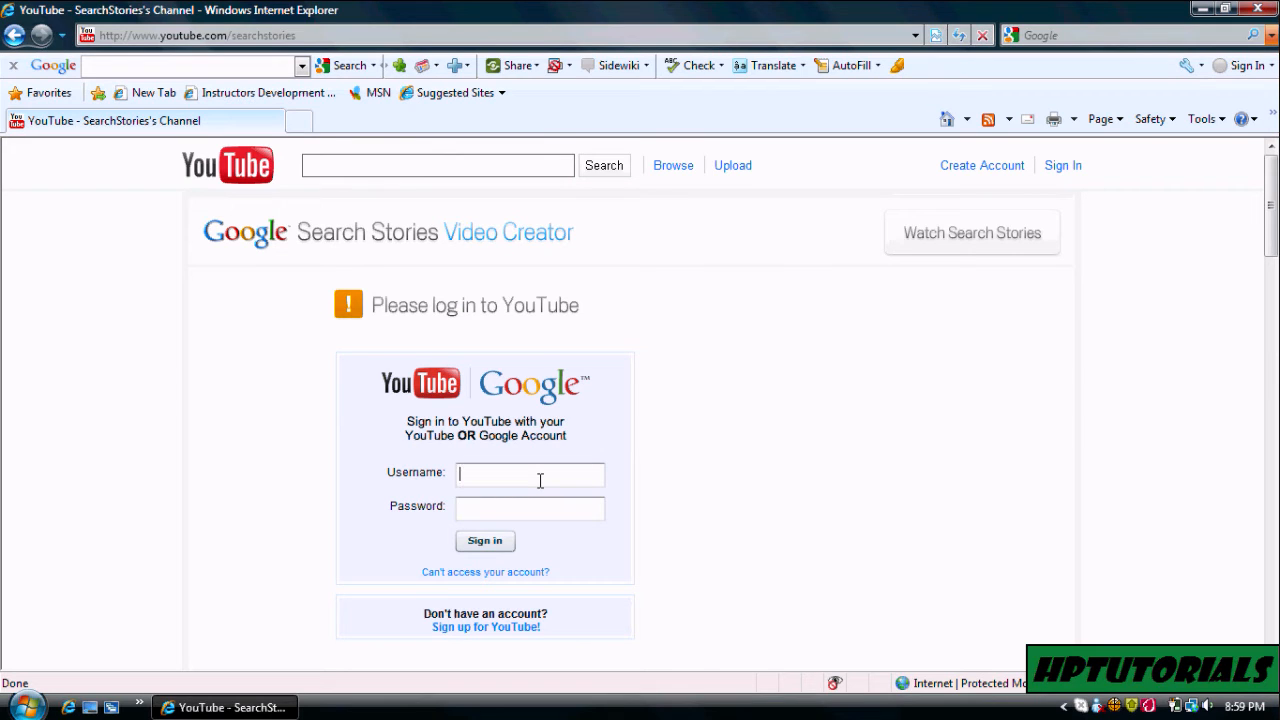
{"action": "mouse_move", "coordinate": [828, 418]}
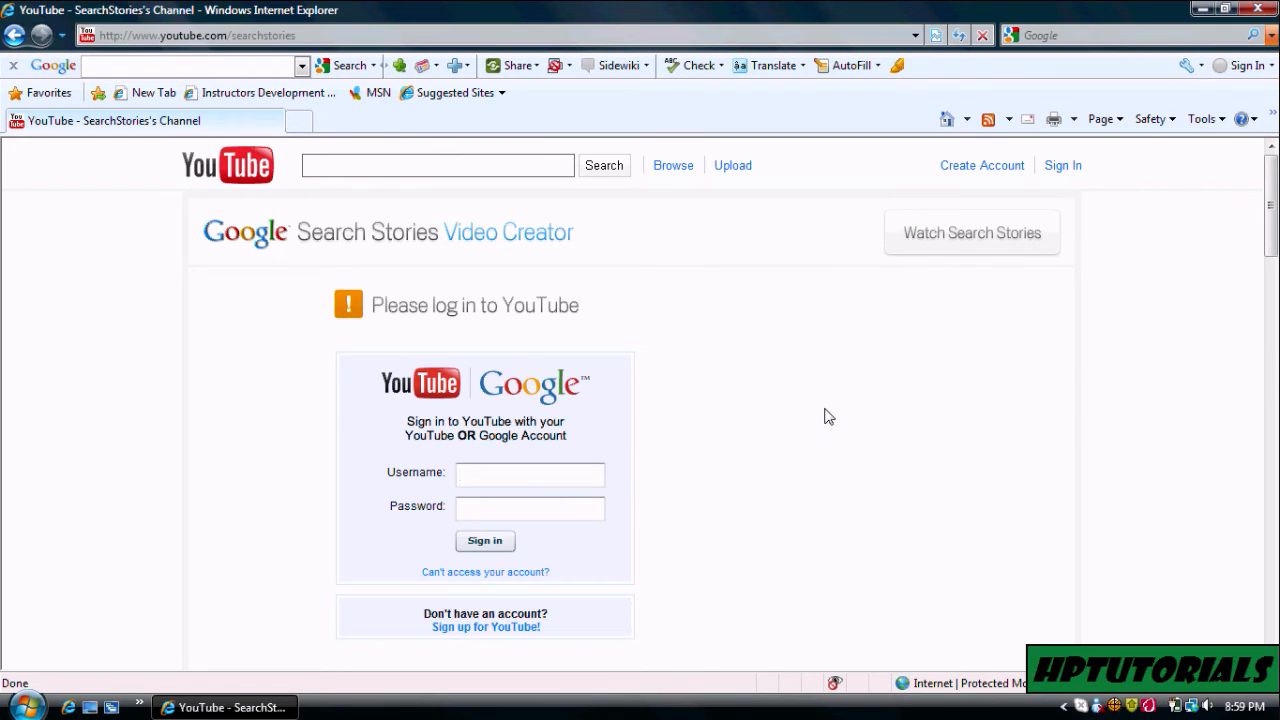
{"action": "left_click", "coordinate": [530, 474]}
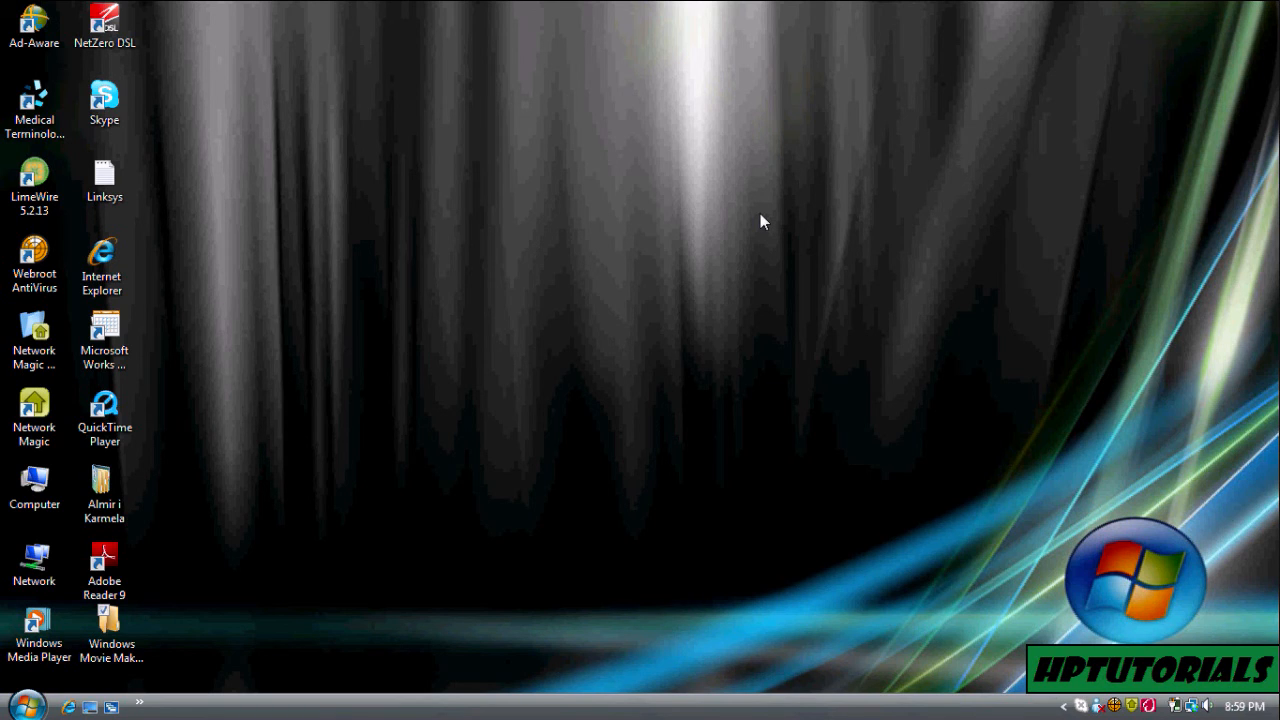
{"action": "mouse_move", "coordinate": [770, 218]}
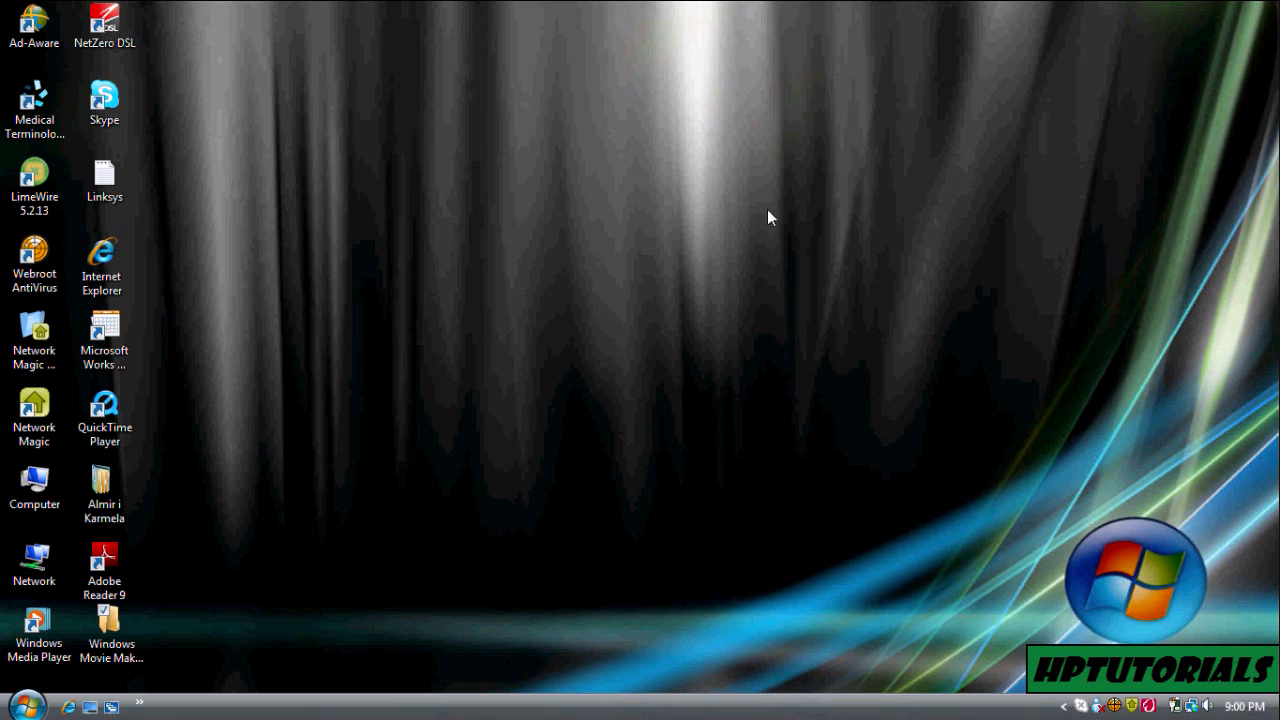
{"action": "mouse_move", "coordinate": [736, 348]}
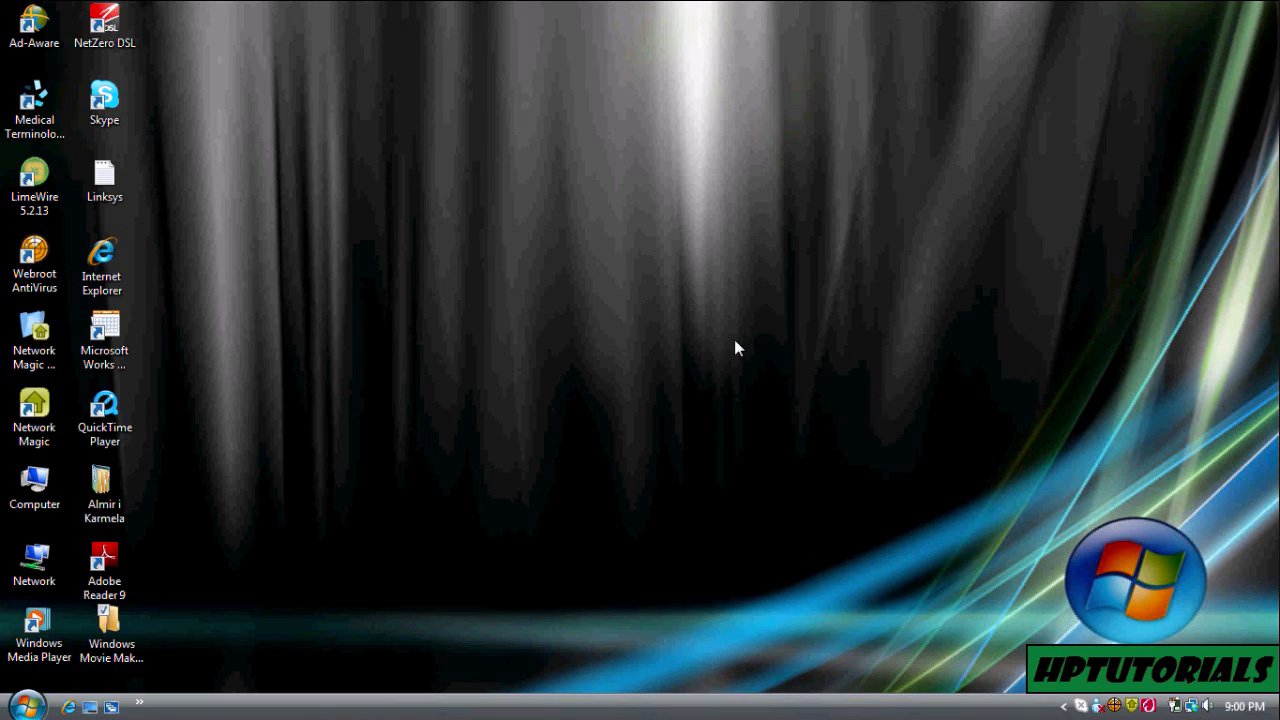